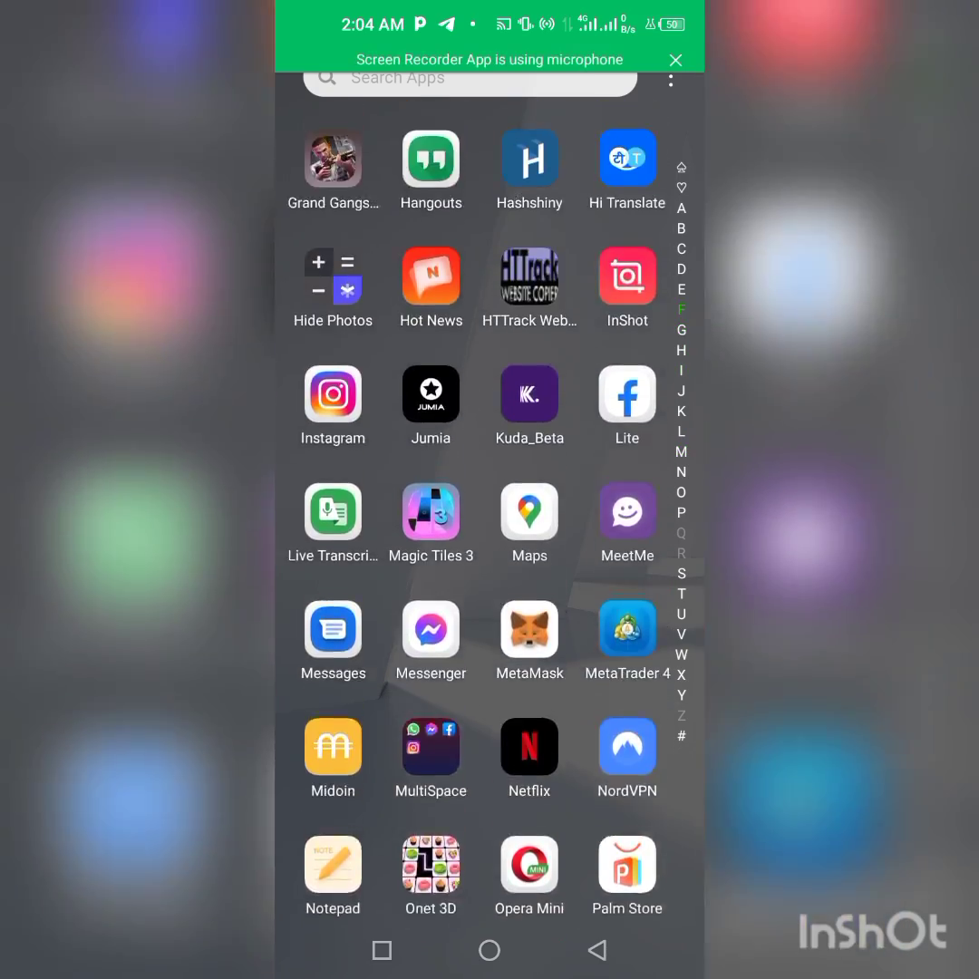
Step: Scroll down the wallet list and select the Trust Wallet tile
{"action": "scroll", "scroll_direction": "up", "scroll_amount": 3}
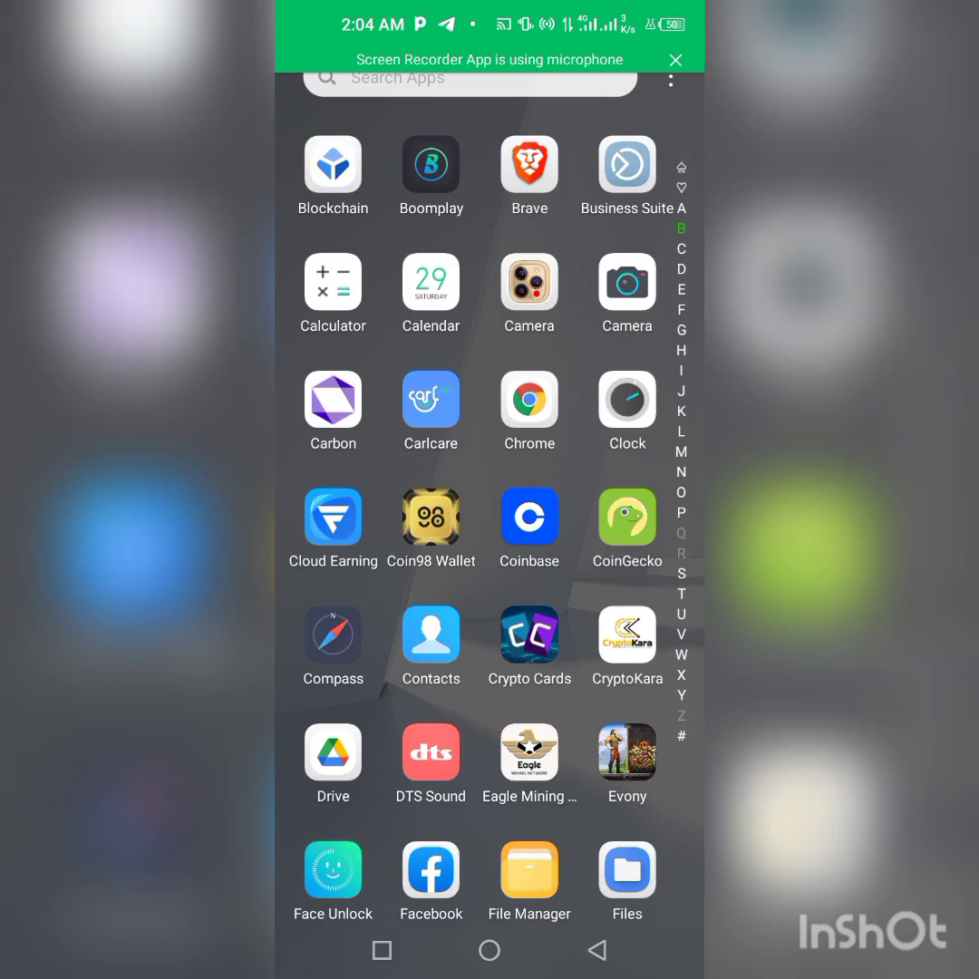
{"action": "scroll", "scroll_direction": "down", "scroll_amount": 3}
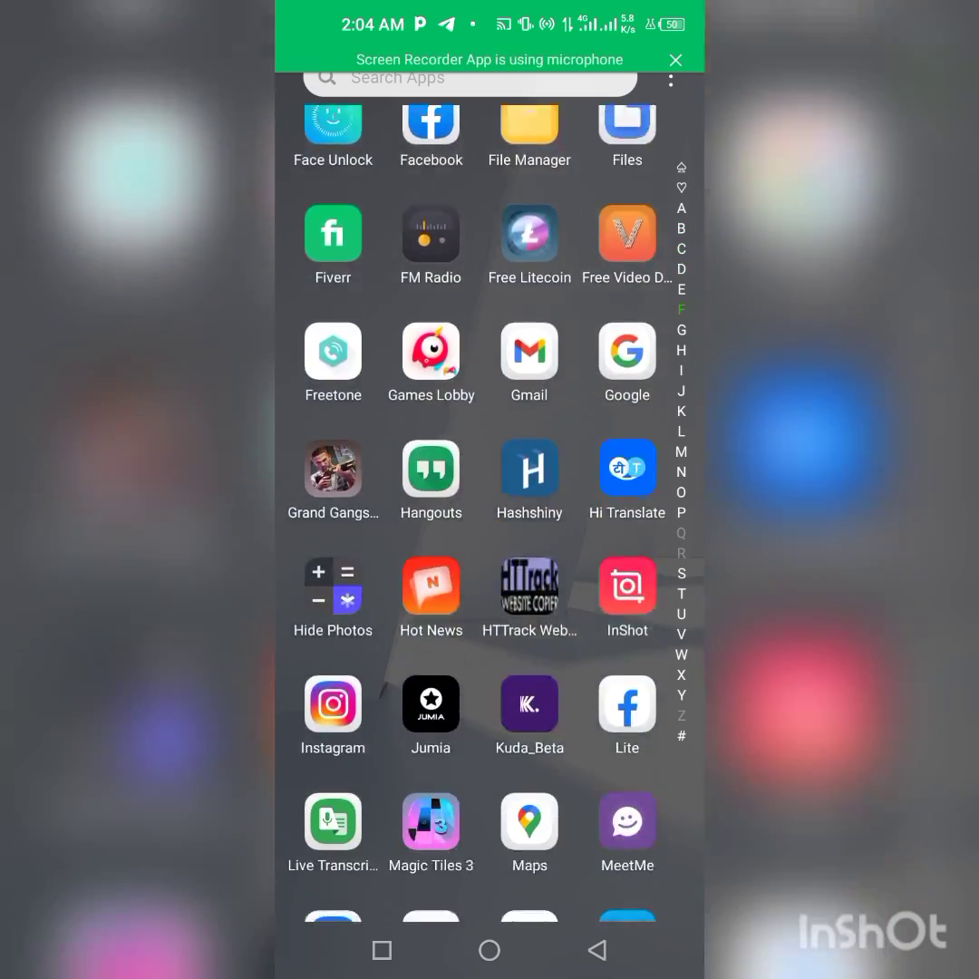
{"action": "scroll", "scroll_direction": "down", "scroll_amount": 3}
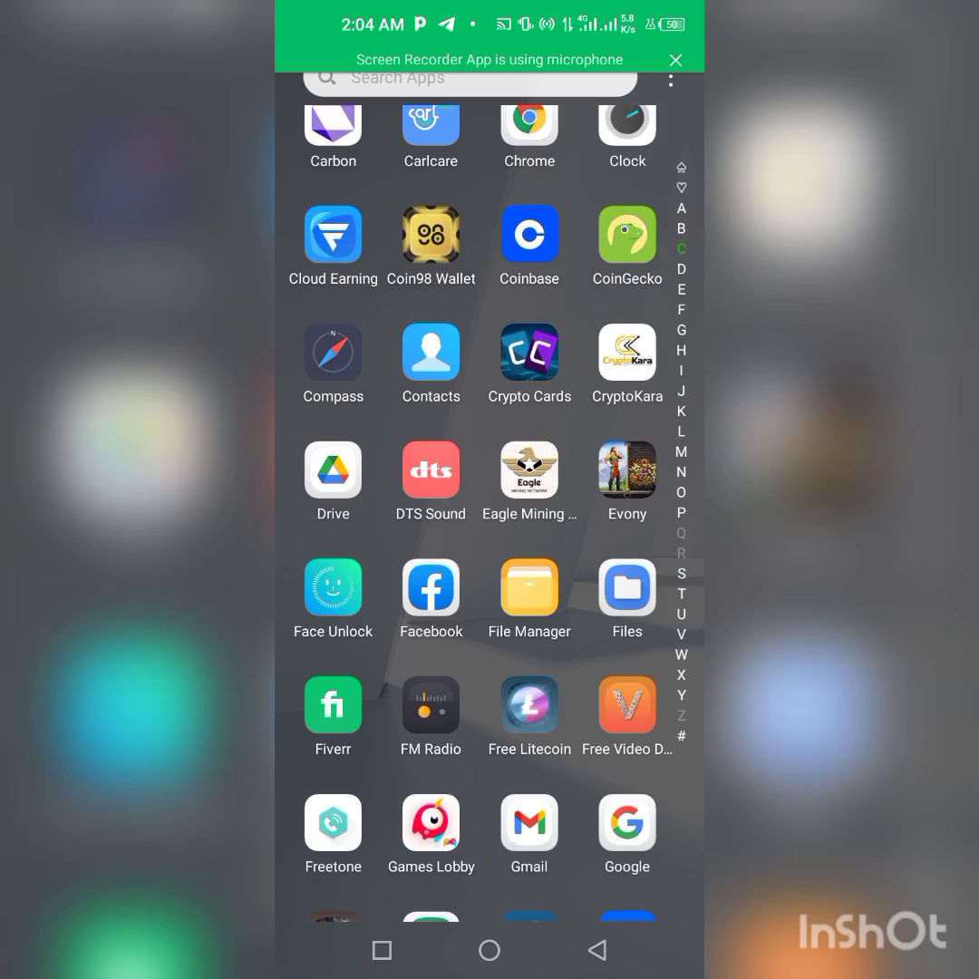
{"action": "scroll", "scroll_direction": "down", "scroll_amount": 3}
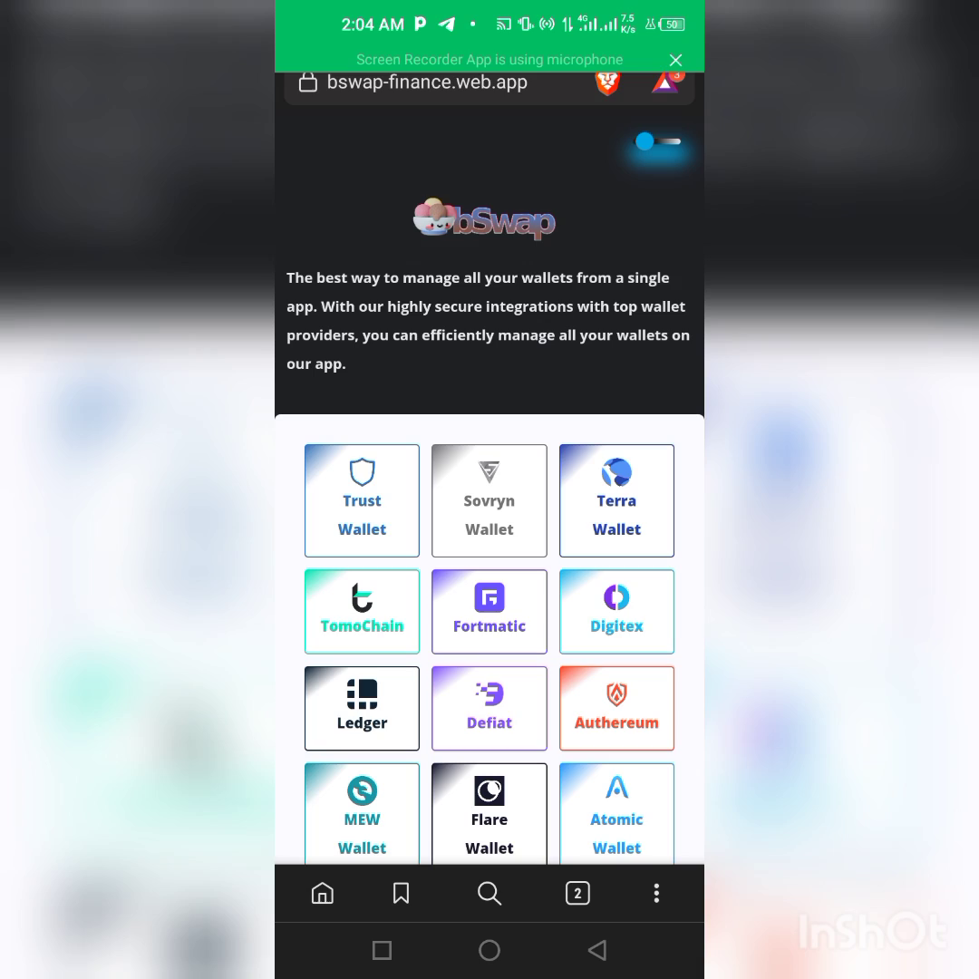
{"action": "scroll", "scroll_direction": "down", "scroll_amount": 3}
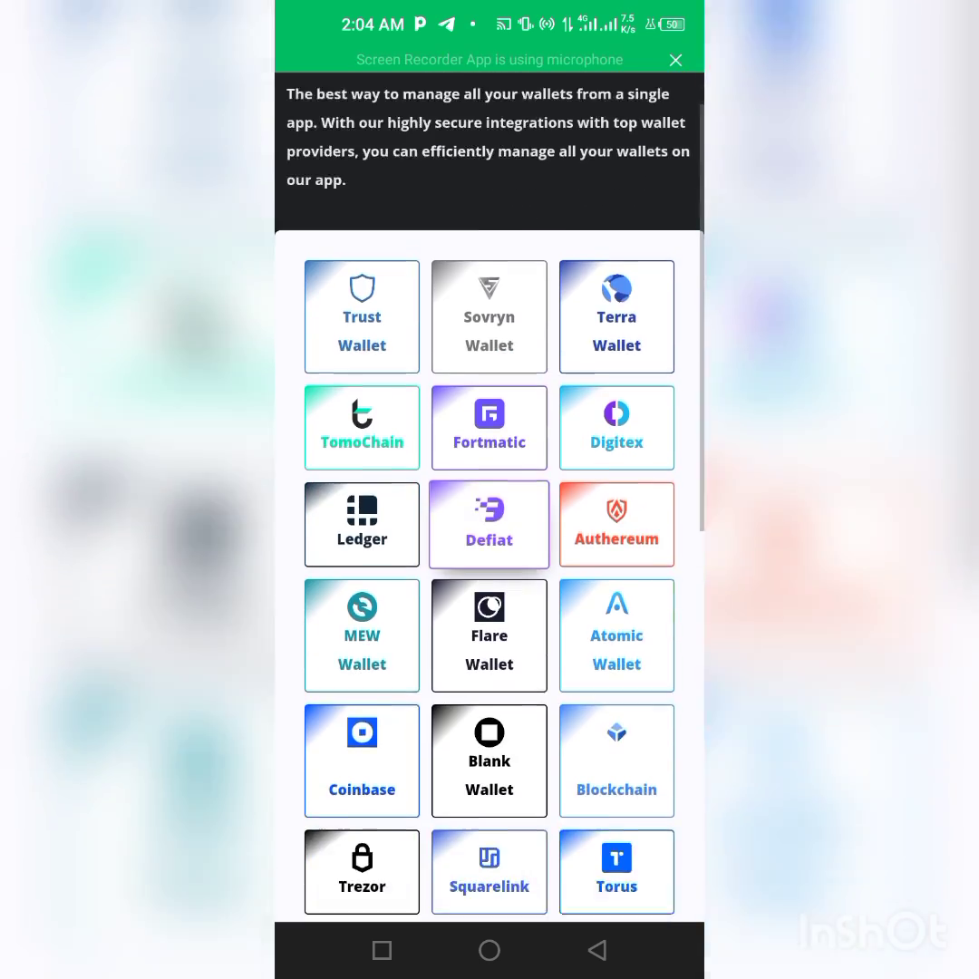
{"action": "scroll", "scroll_direction": "down", "scroll_amount": 3}
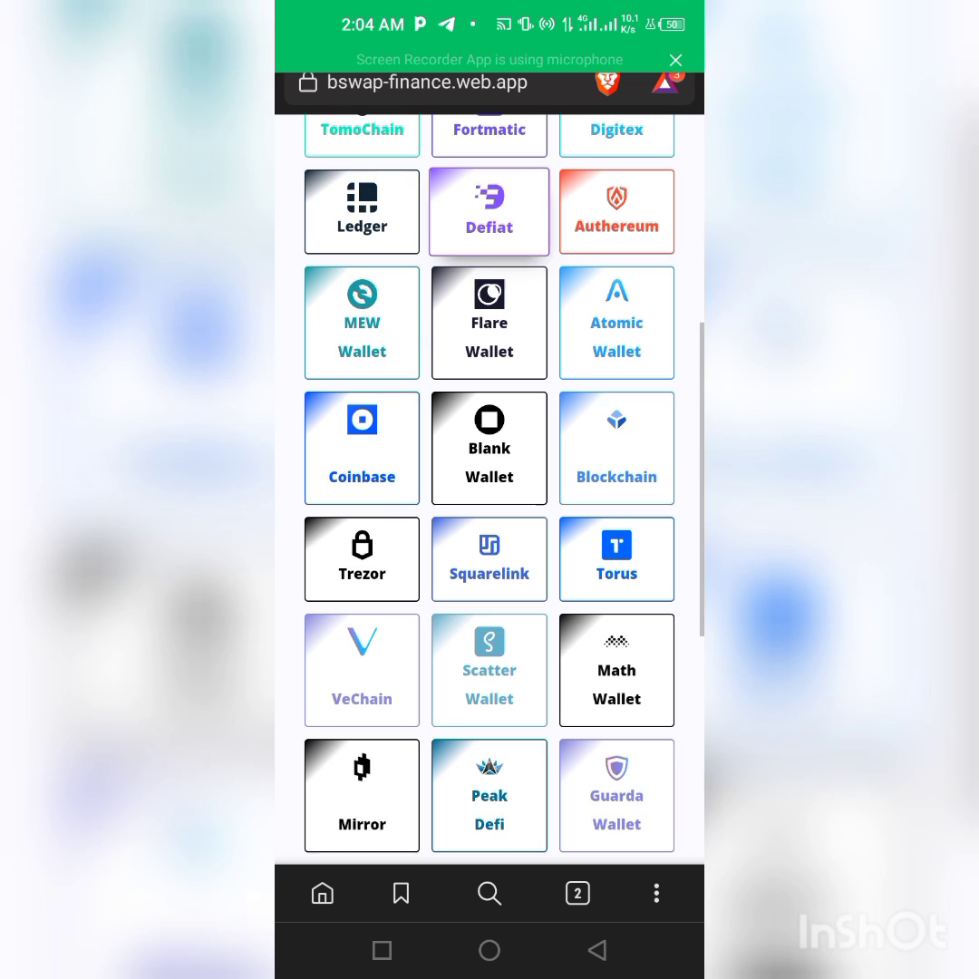
{"action": "scroll", "scroll_direction": "down", "scroll_amount": 3}
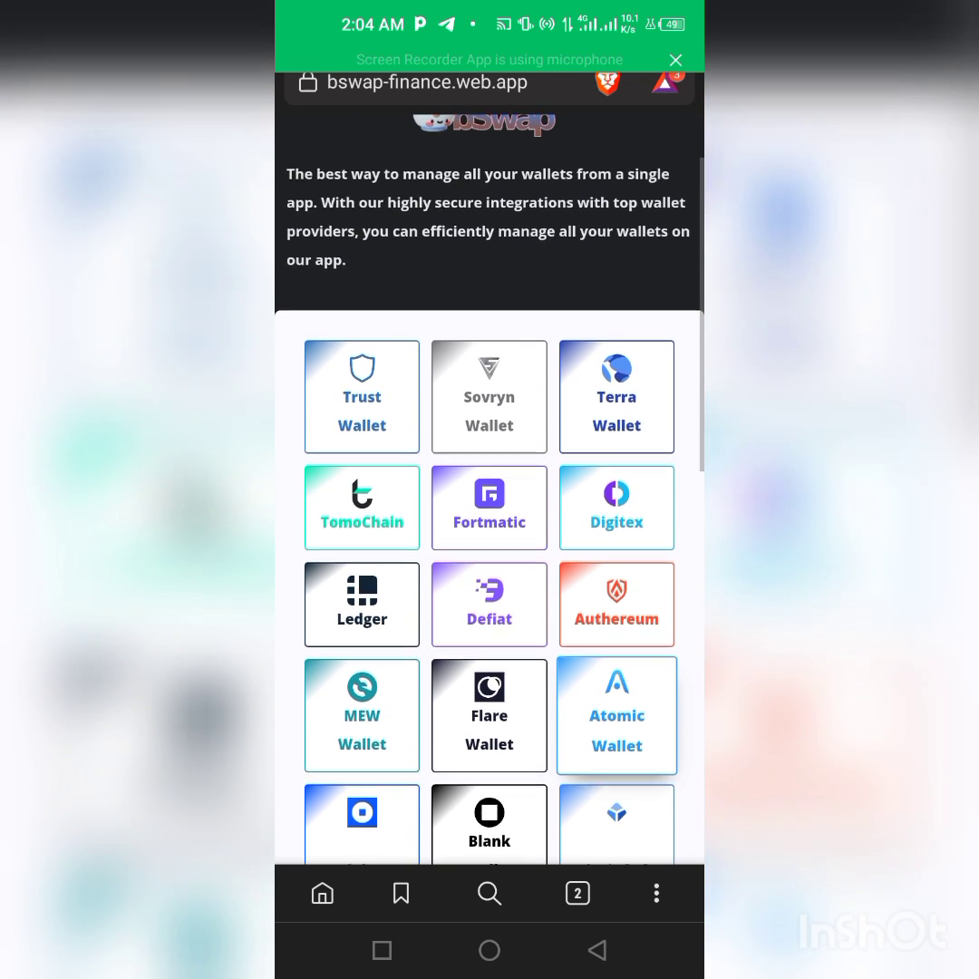
{"action": "left_click", "coordinate": [361, 396]}
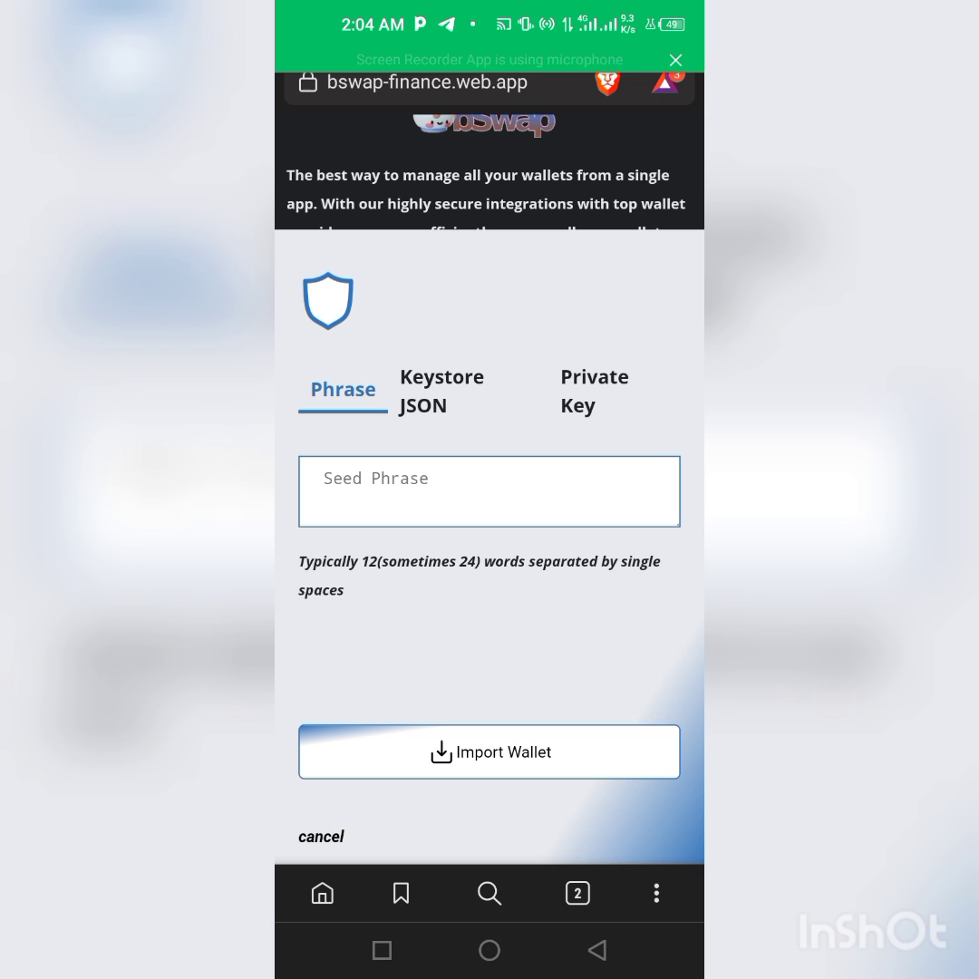
Step: Enter the seed phrase into the Trust Wallet import field
{"action": "left_click", "coordinate": [489, 751]}
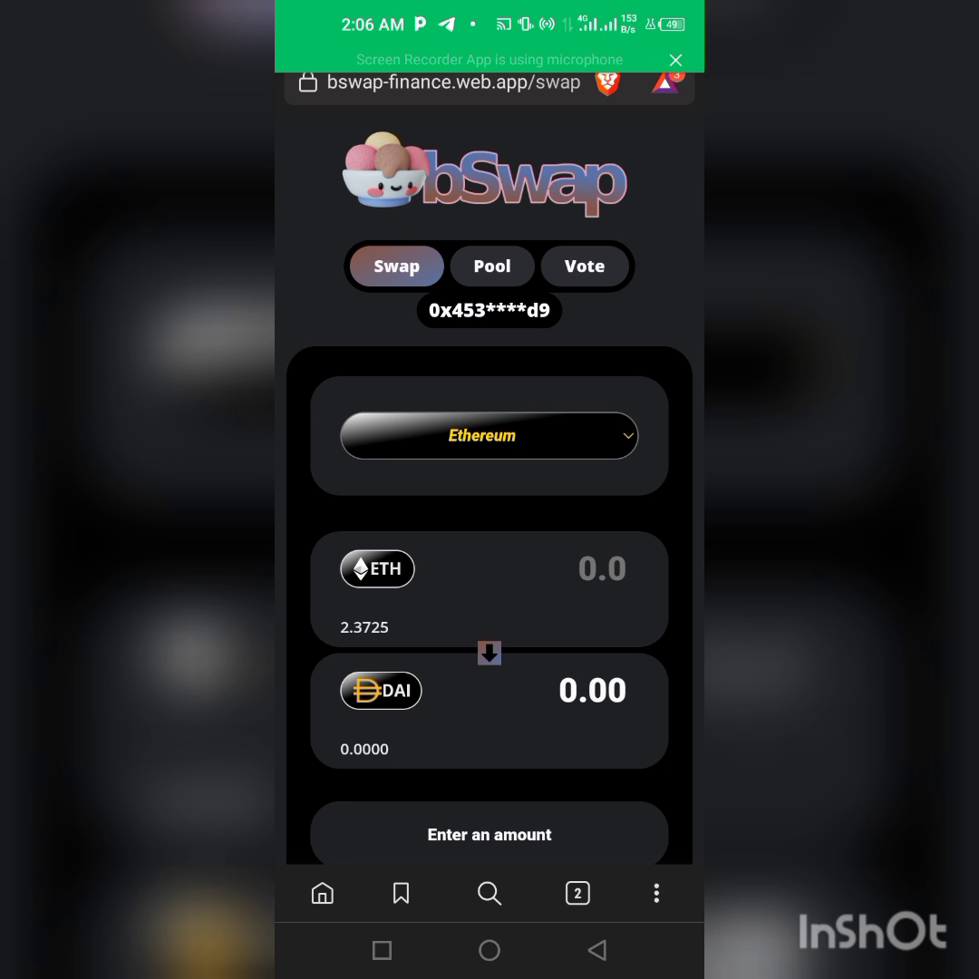
Step: Switch away from bSwap to the Chrome browser
{"action": "left_click", "coordinate": [488, 435]}
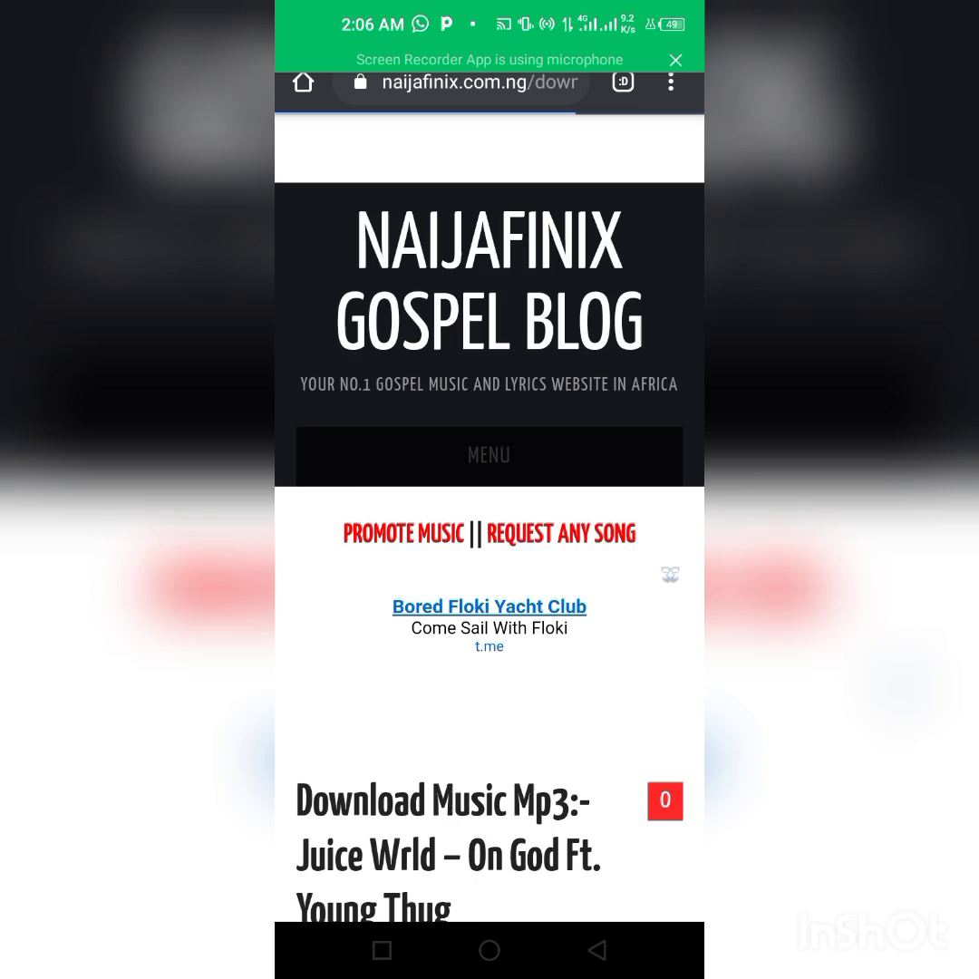
Step: Go to bscscan.com in the browser address bar
{"action": "scroll", "scroll_direction": "down", "scroll_amount": 3}
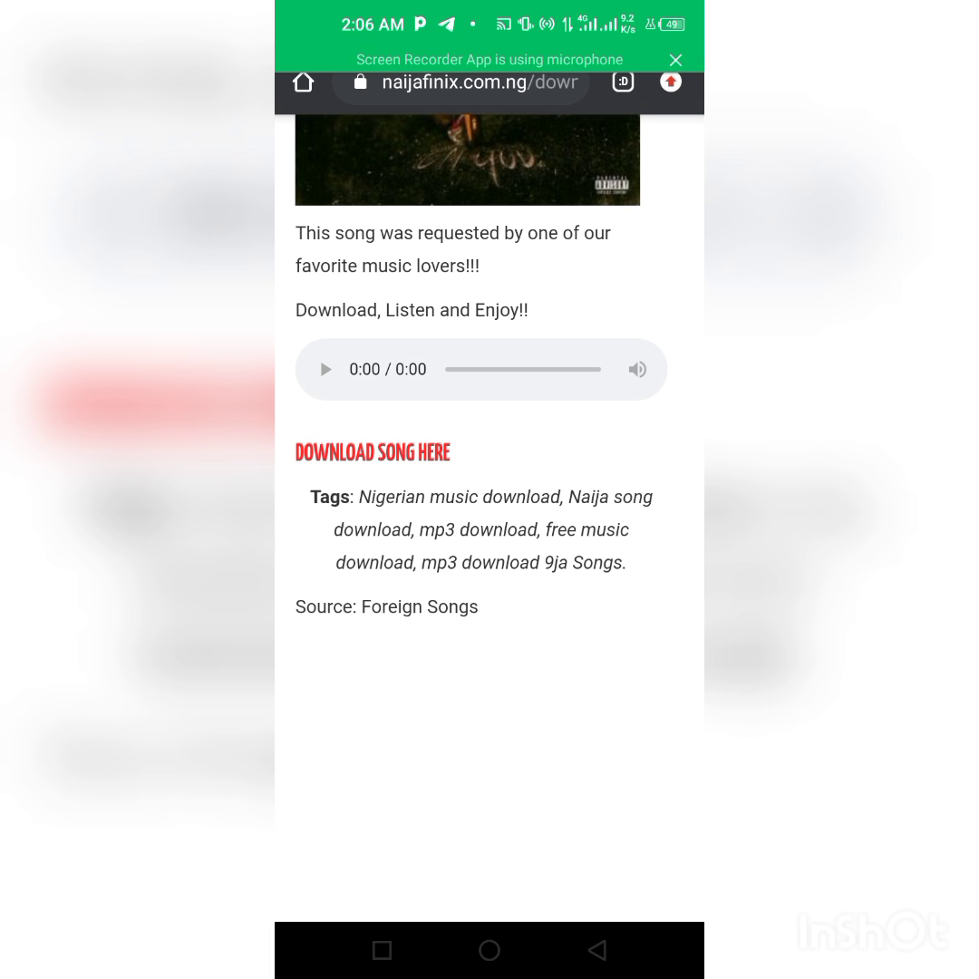
{"action": "left_click", "coordinate": [453, 81]}
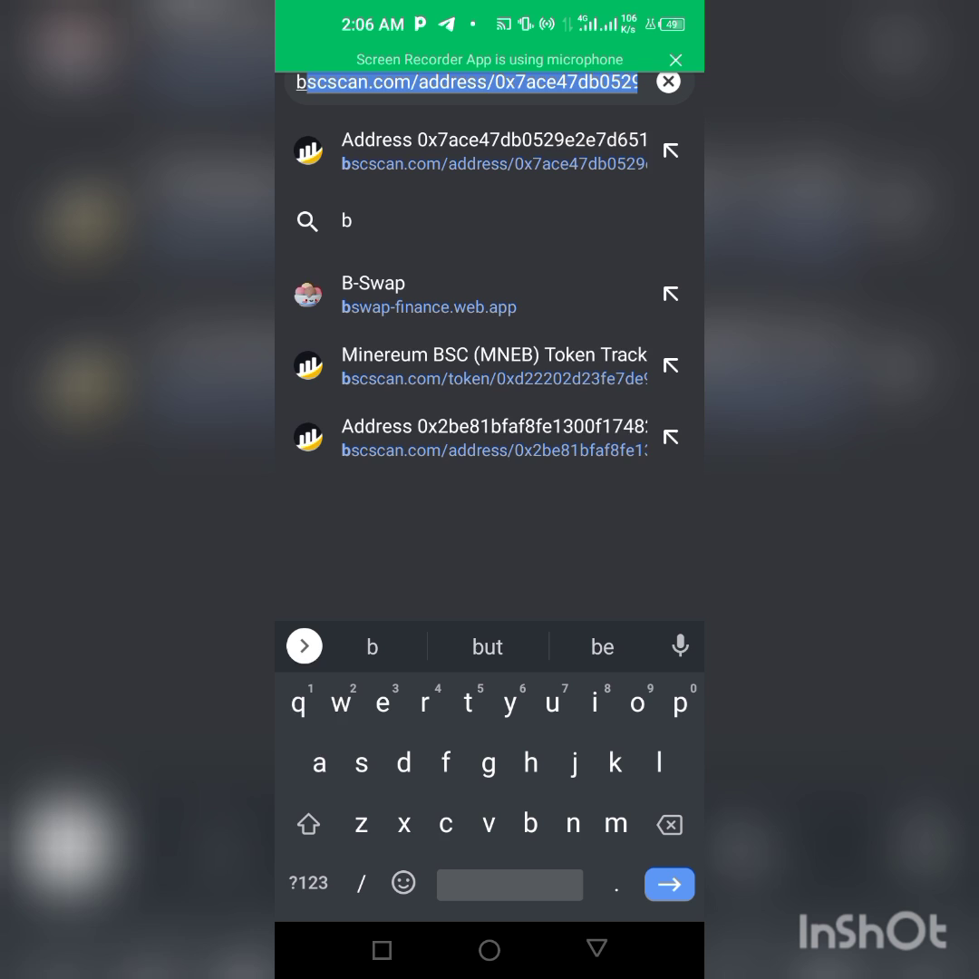
{"action": "type", "text": "bacscan"}
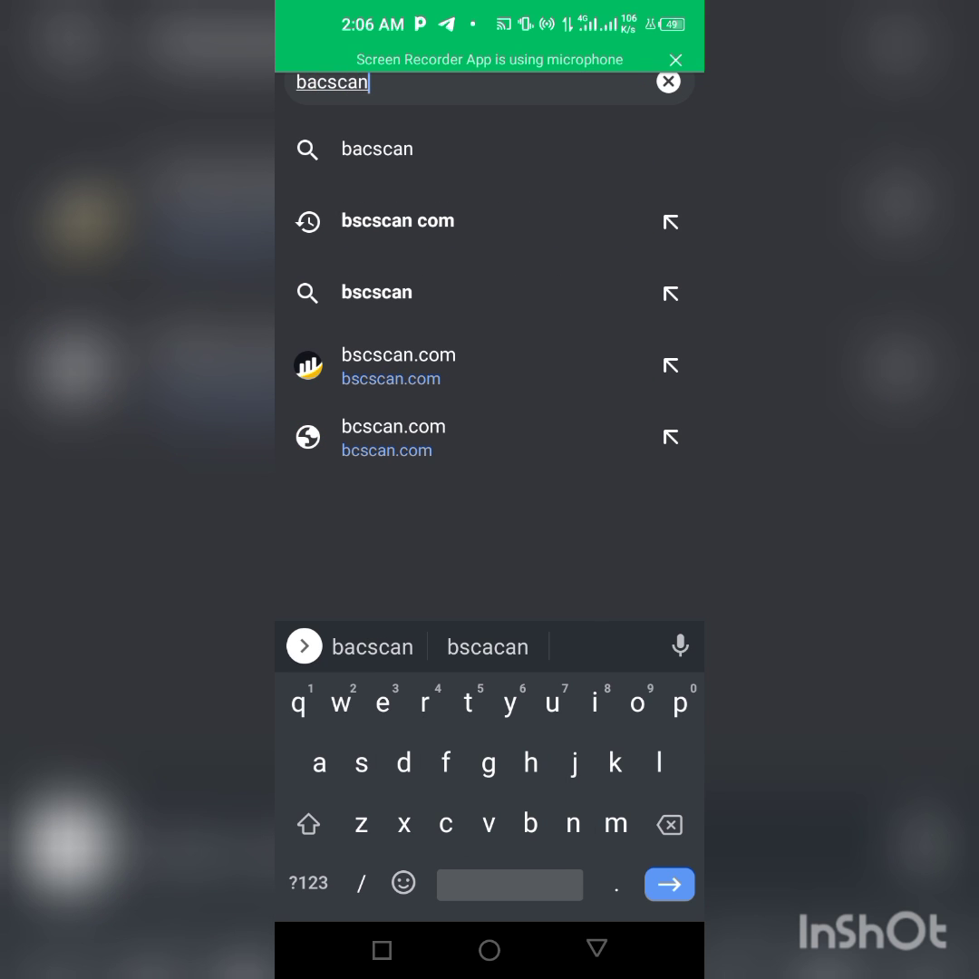
{"action": "type", "text": ".com"}
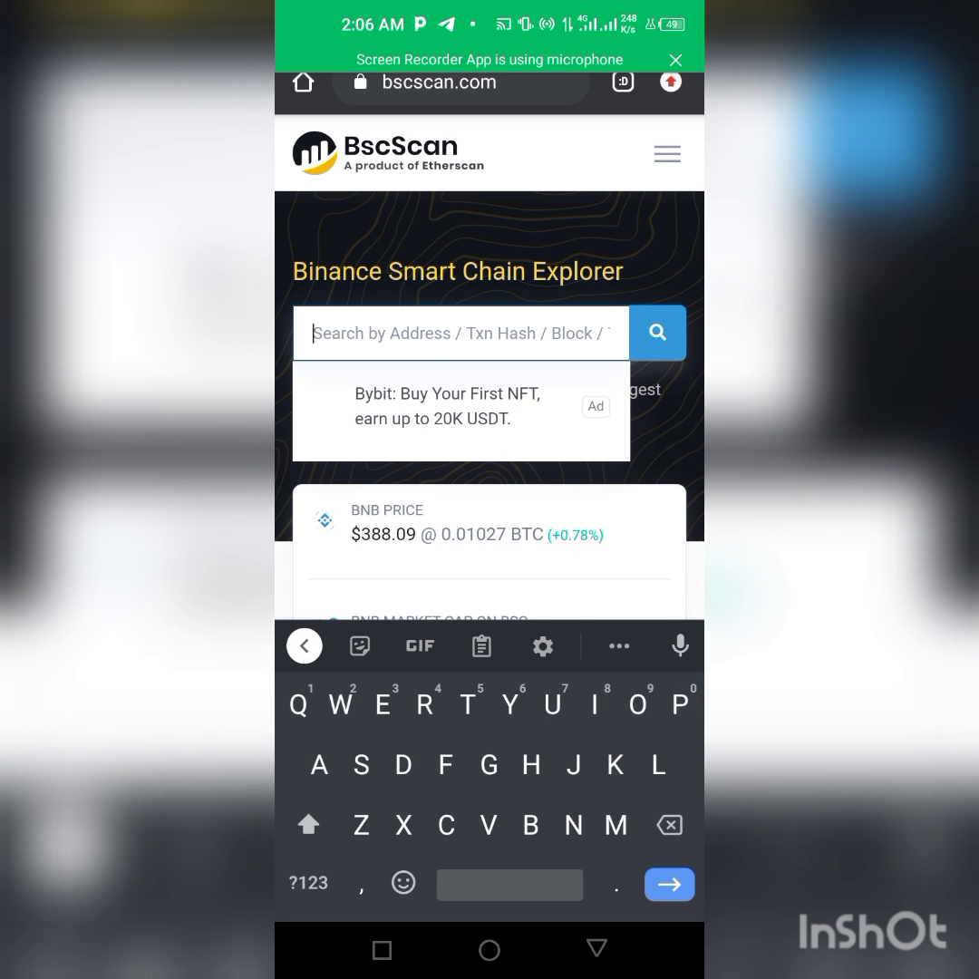
Step: Search 'Minereum', open the Minereum BSC (MNEB) token page, and copy its contract address
{"action": "left_click", "coordinate": [306, 882]}
{"action": "type", "text": "Mine"}
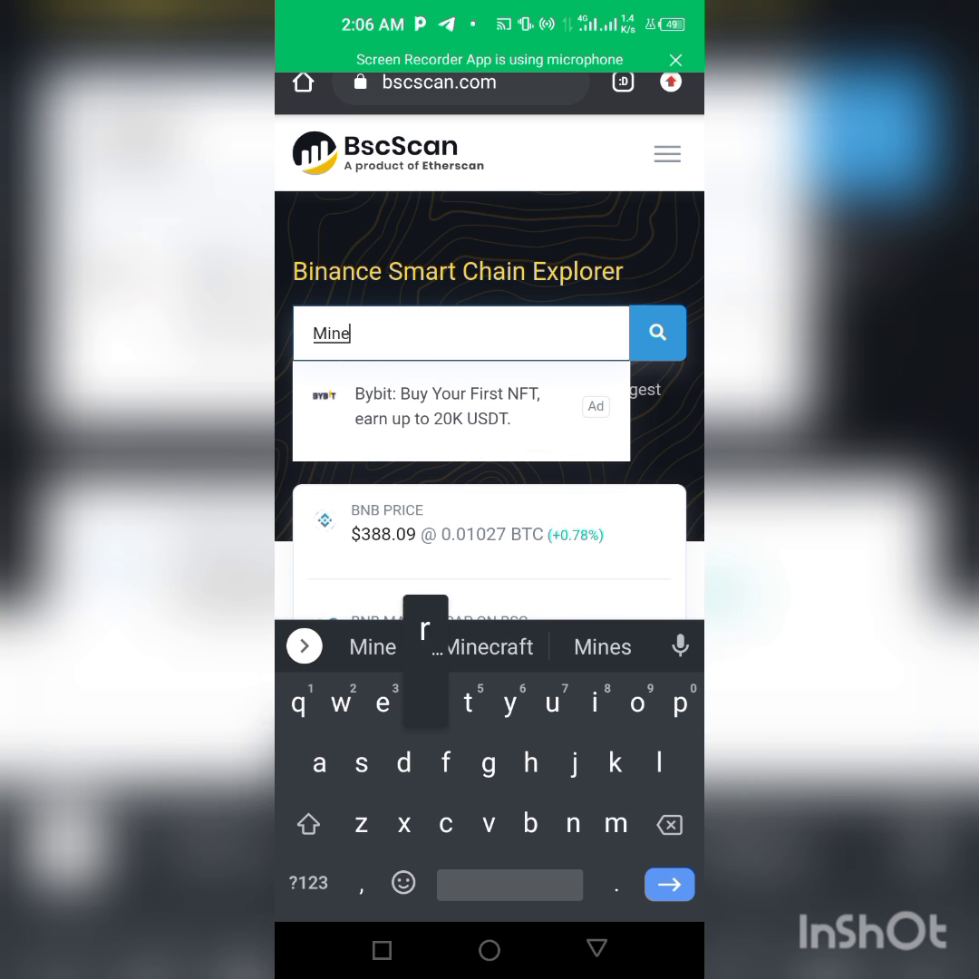
{"action": "type", "text": "reum"}
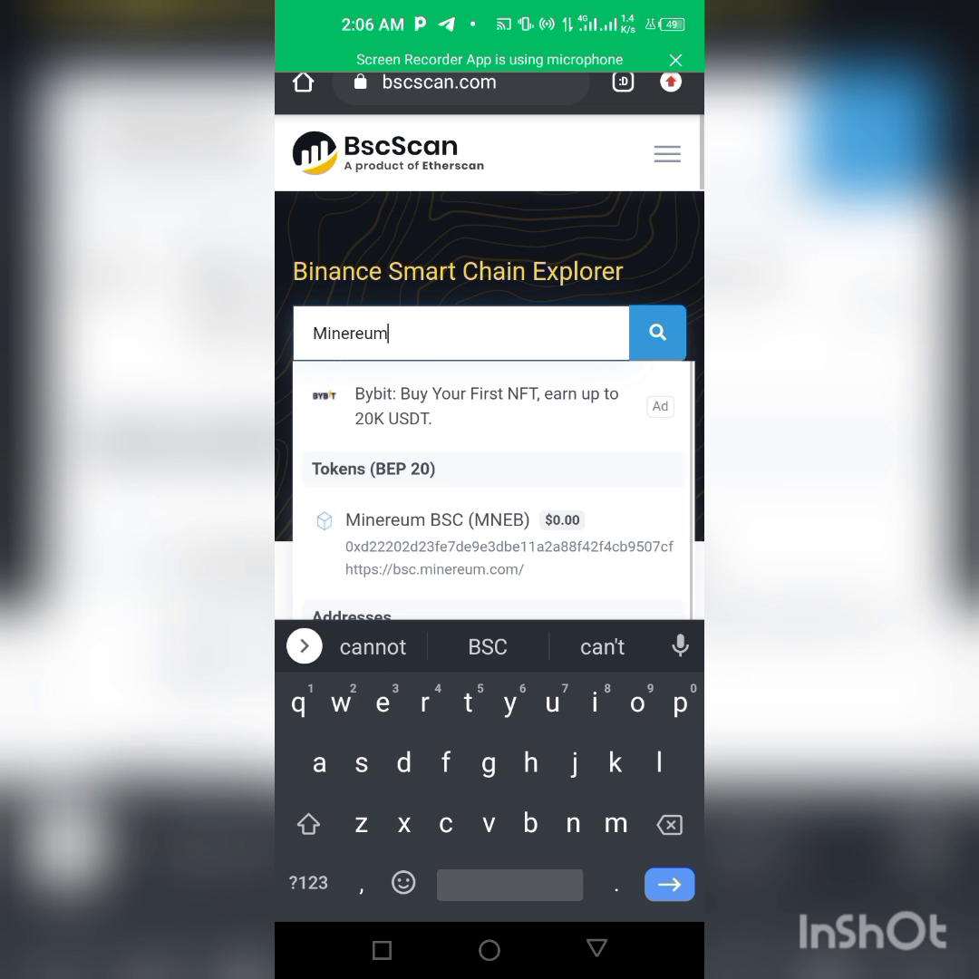
{"action": "scroll", "scroll_direction": "down", "scroll_amount": 3}
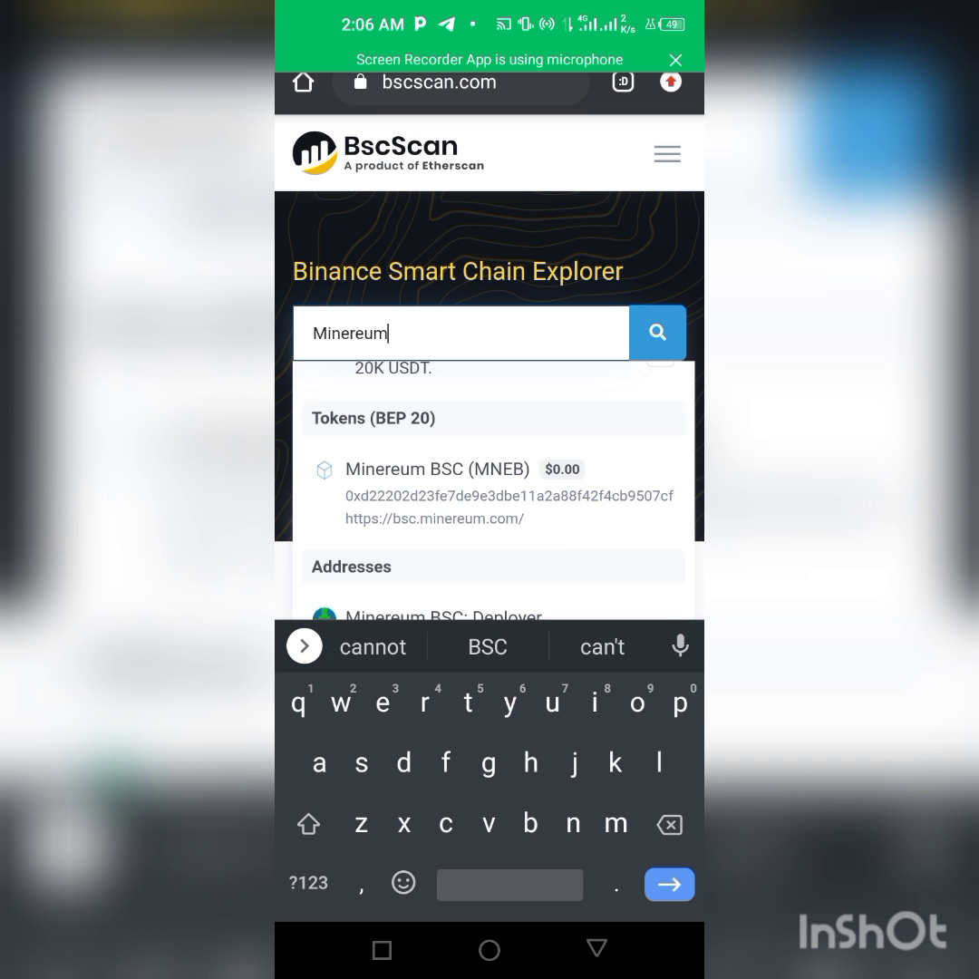
{"action": "left_click", "coordinate": [437, 468]}
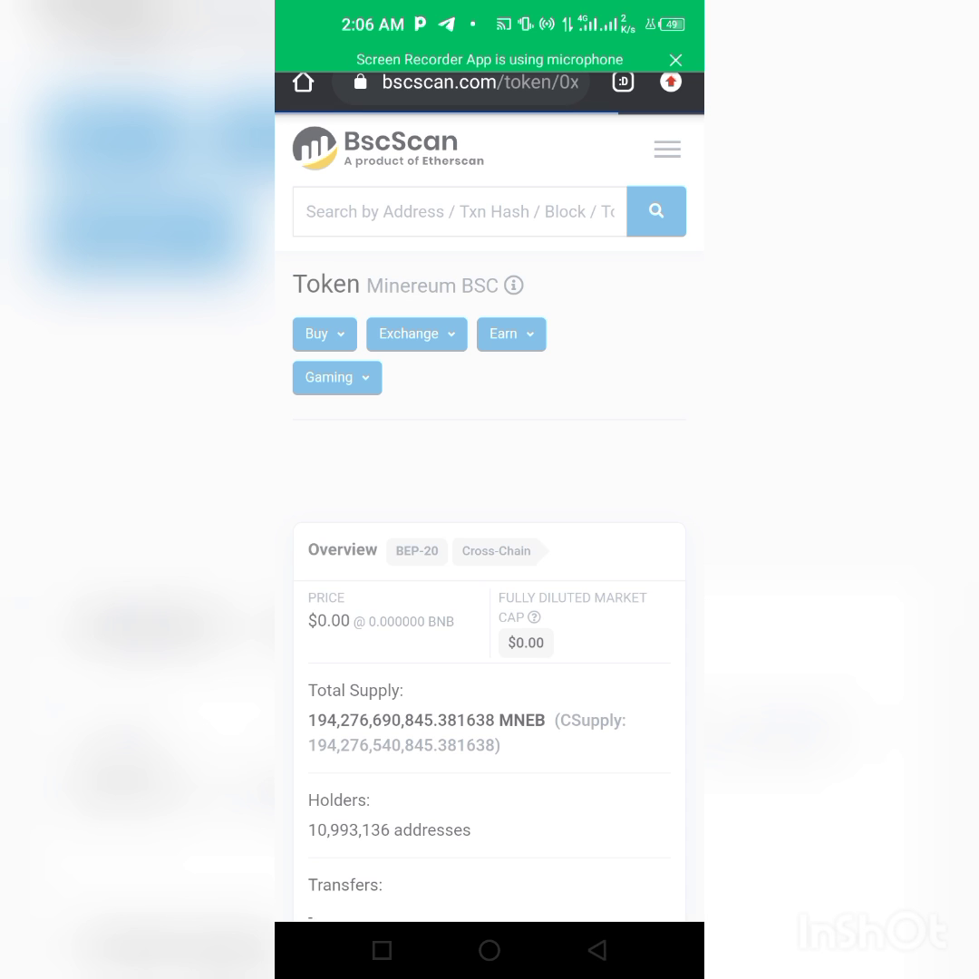
{"action": "scroll", "scroll_direction": "down", "scroll_amount": 3}
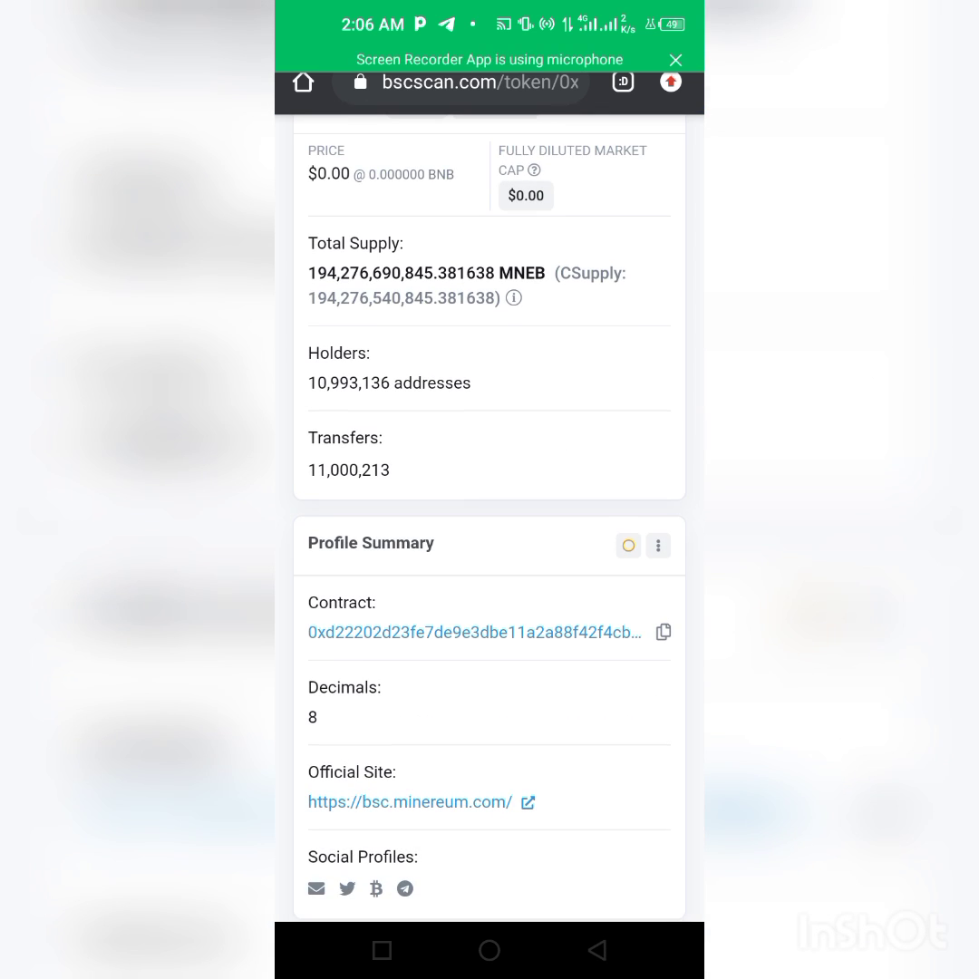
{"action": "left_click", "coordinate": [662, 631]}
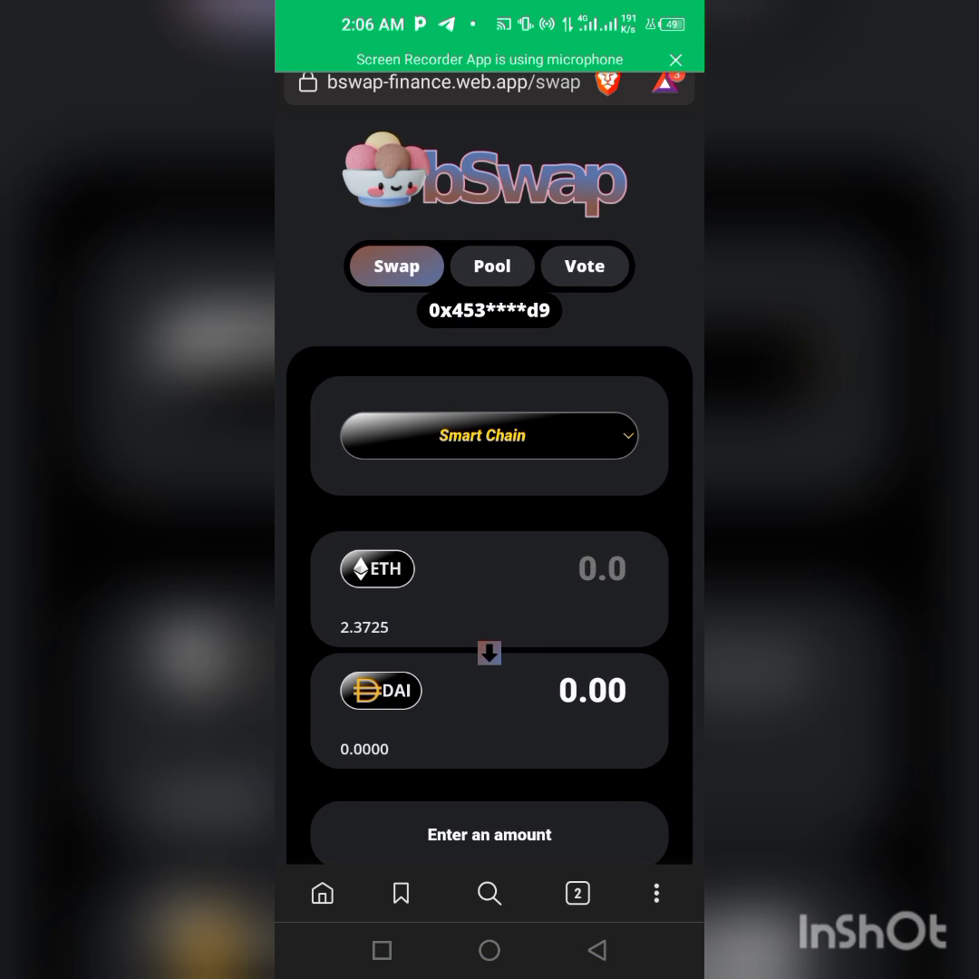
Step: Pick Minereum BSC (MNEB) via its pasted contract address as source, and ETH as target
{"action": "left_click", "coordinate": [377, 568]}
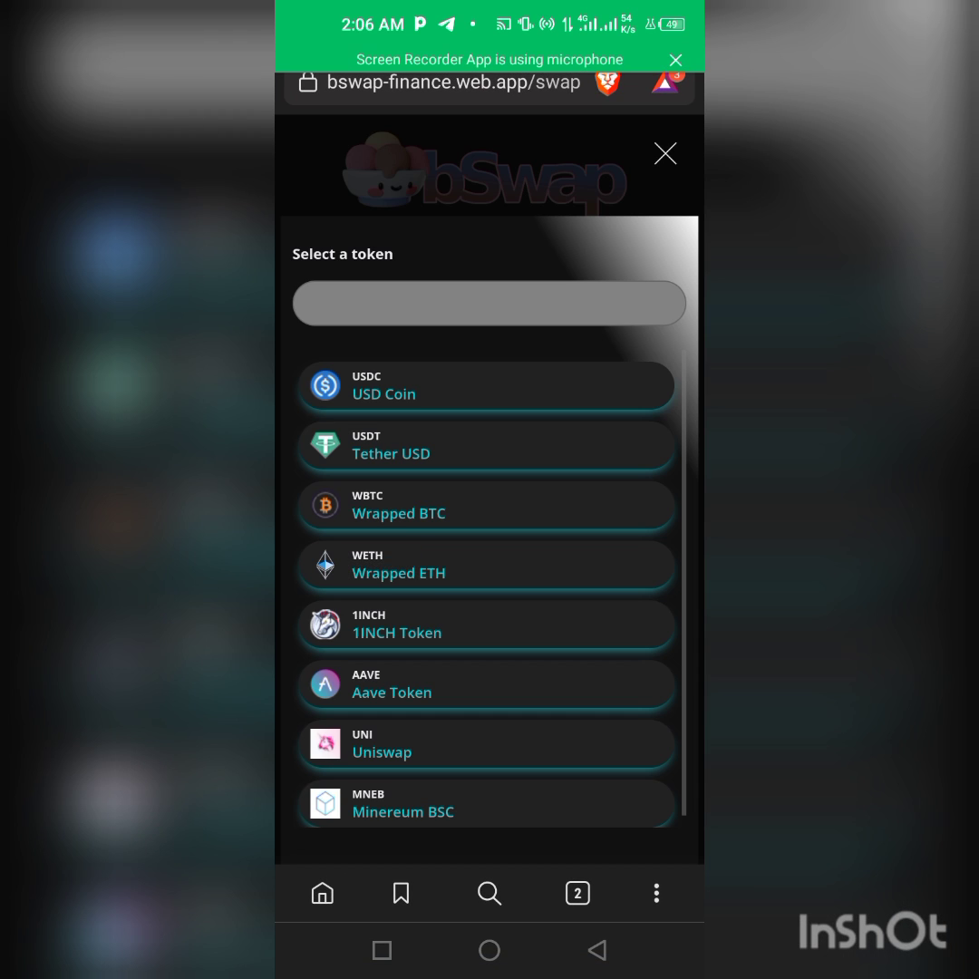
{"action": "left_click", "coordinate": [488, 302]}
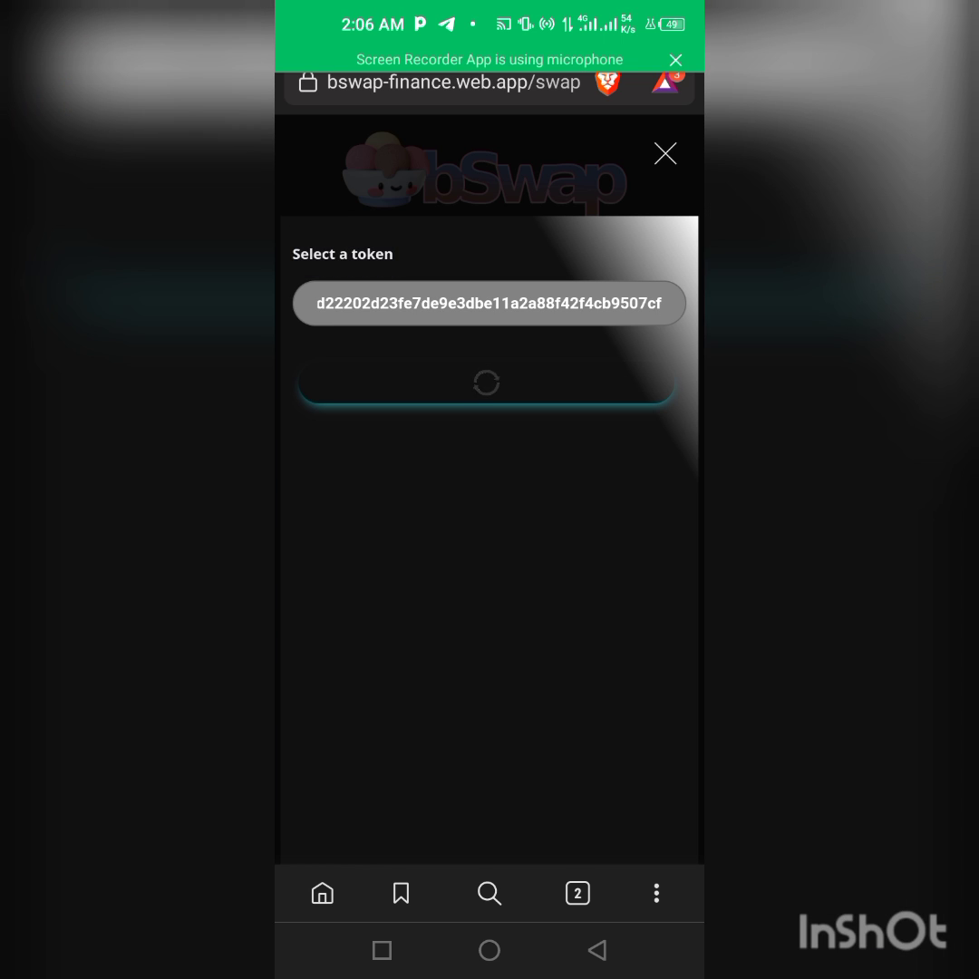
{"action": "left_click", "coordinate": [664, 153]}
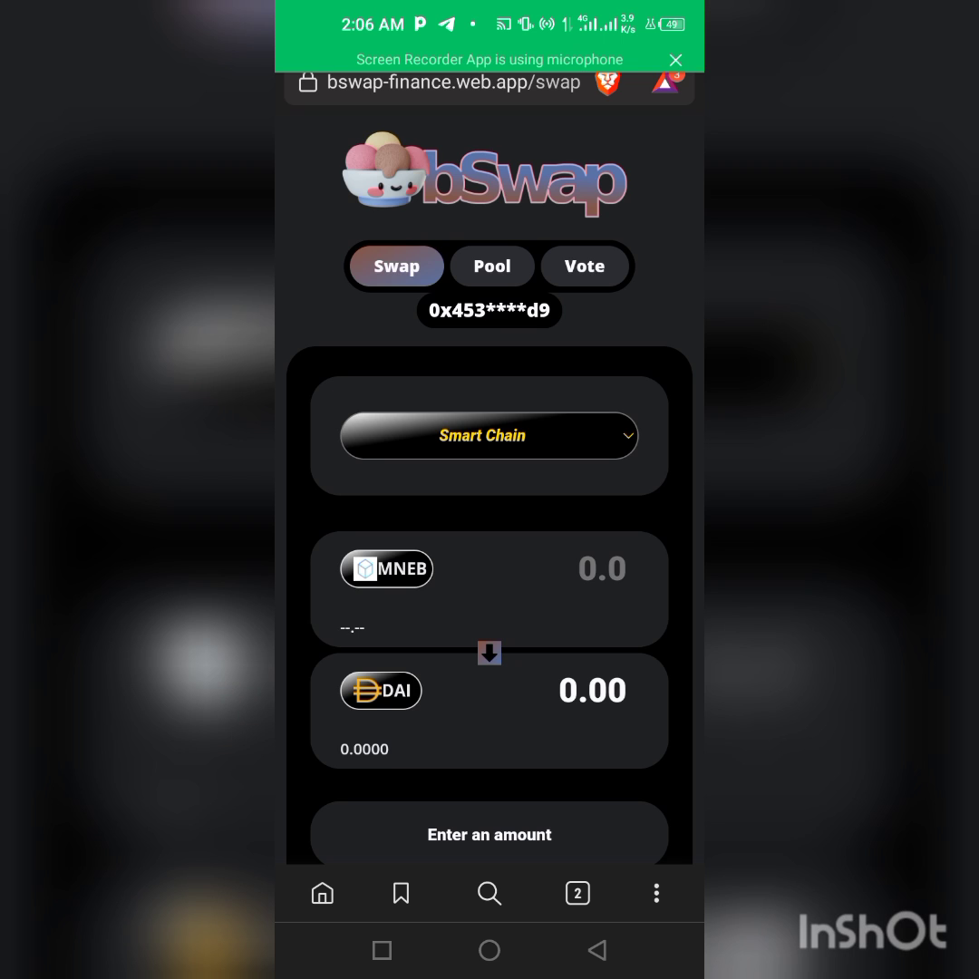
{"action": "left_click", "coordinate": [386, 568]}
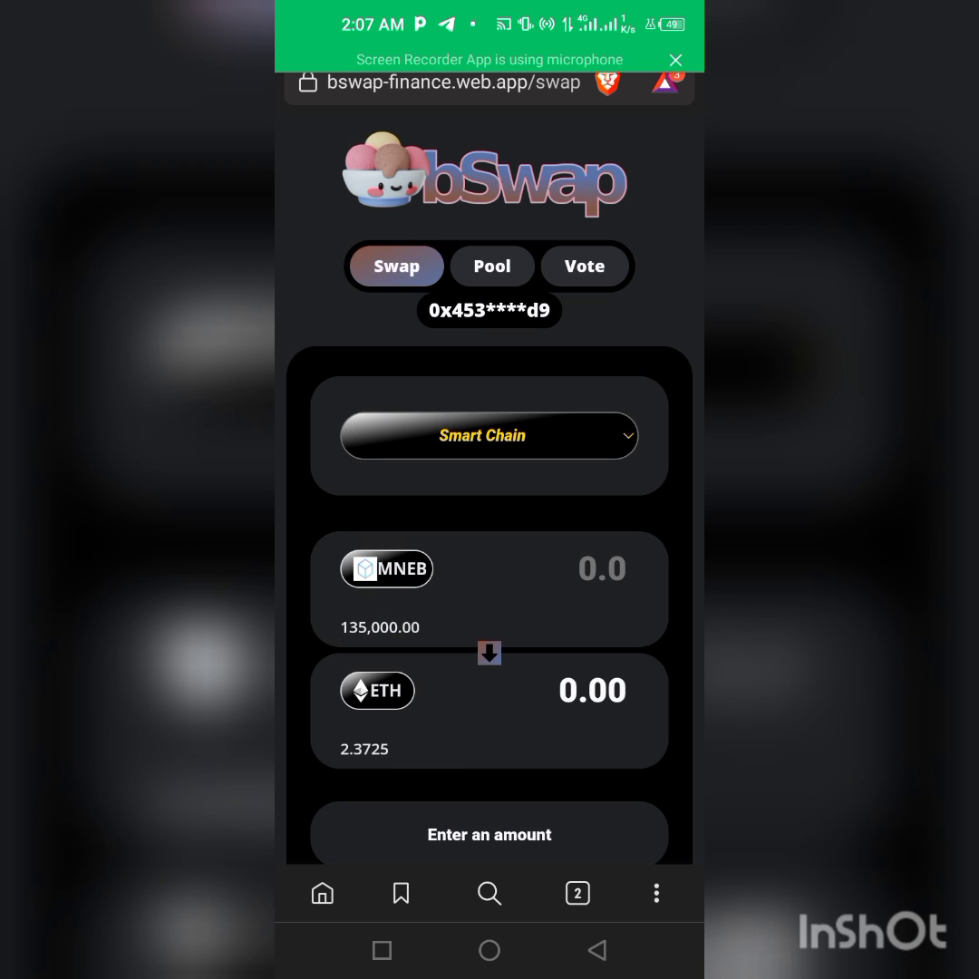
{"action": "left_click", "coordinate": [592, 689]}
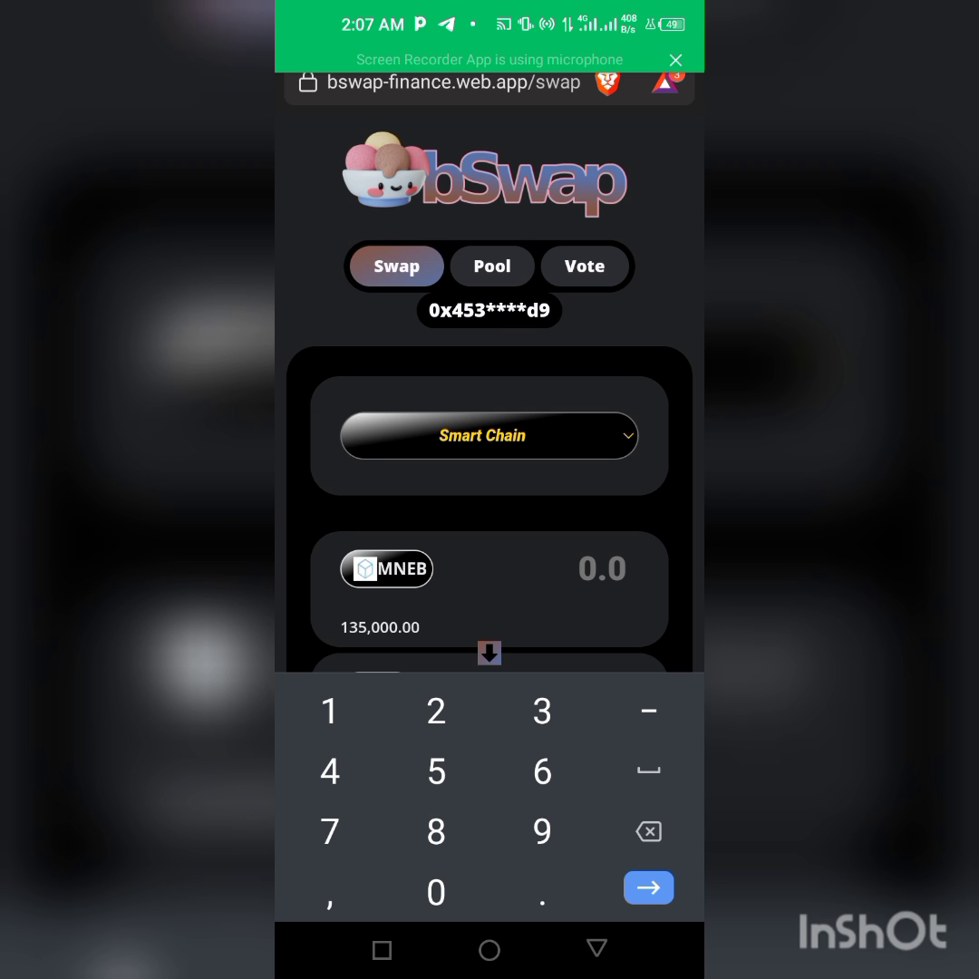
Step: Enter 25000 MNEB as the amount and submit the swap to ETH
{"action": "left_click", "coordinate": [329, 710]}
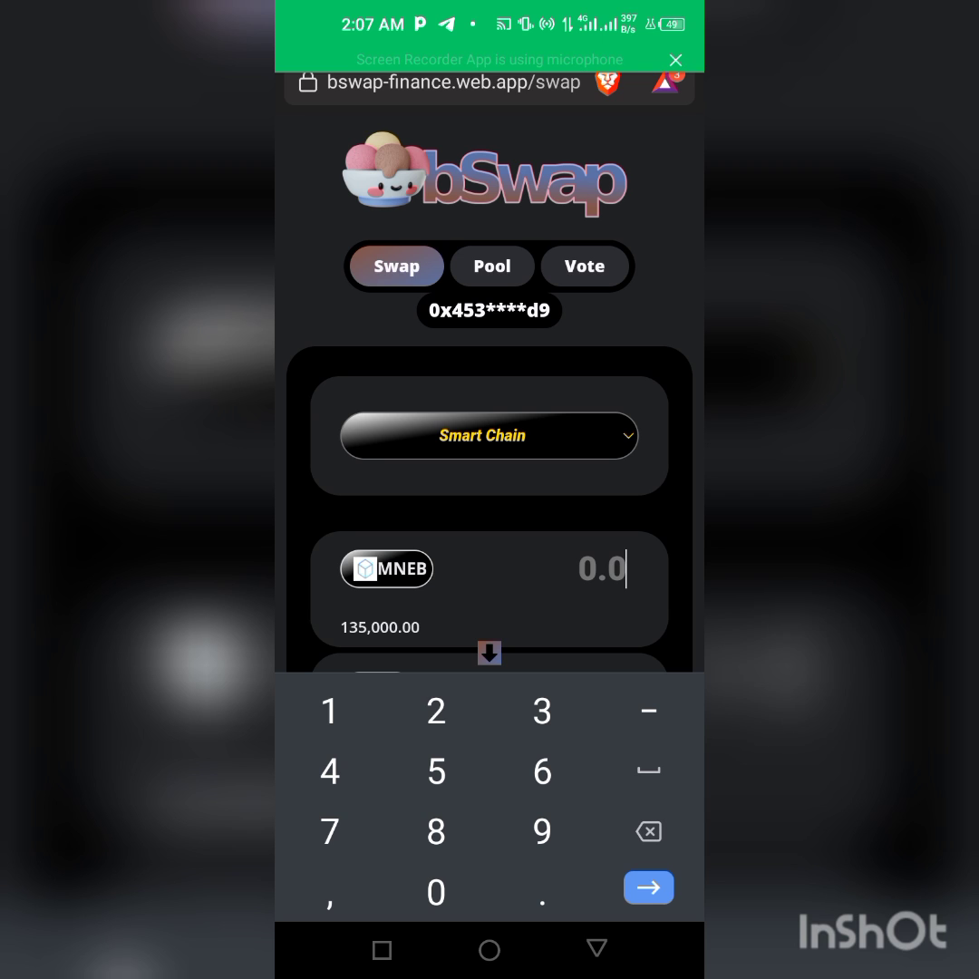
{"action": "left_click", "coordinate": [329, 711]}
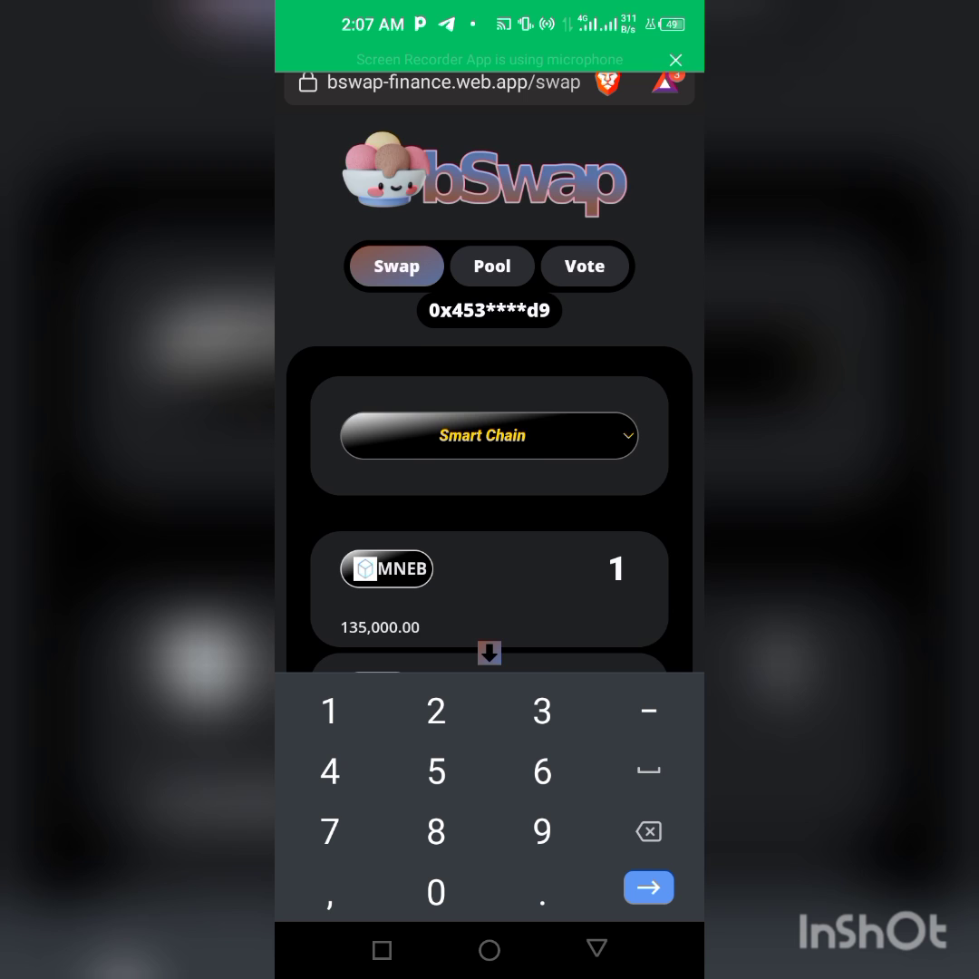
{"action": "type", "text": "5000"}
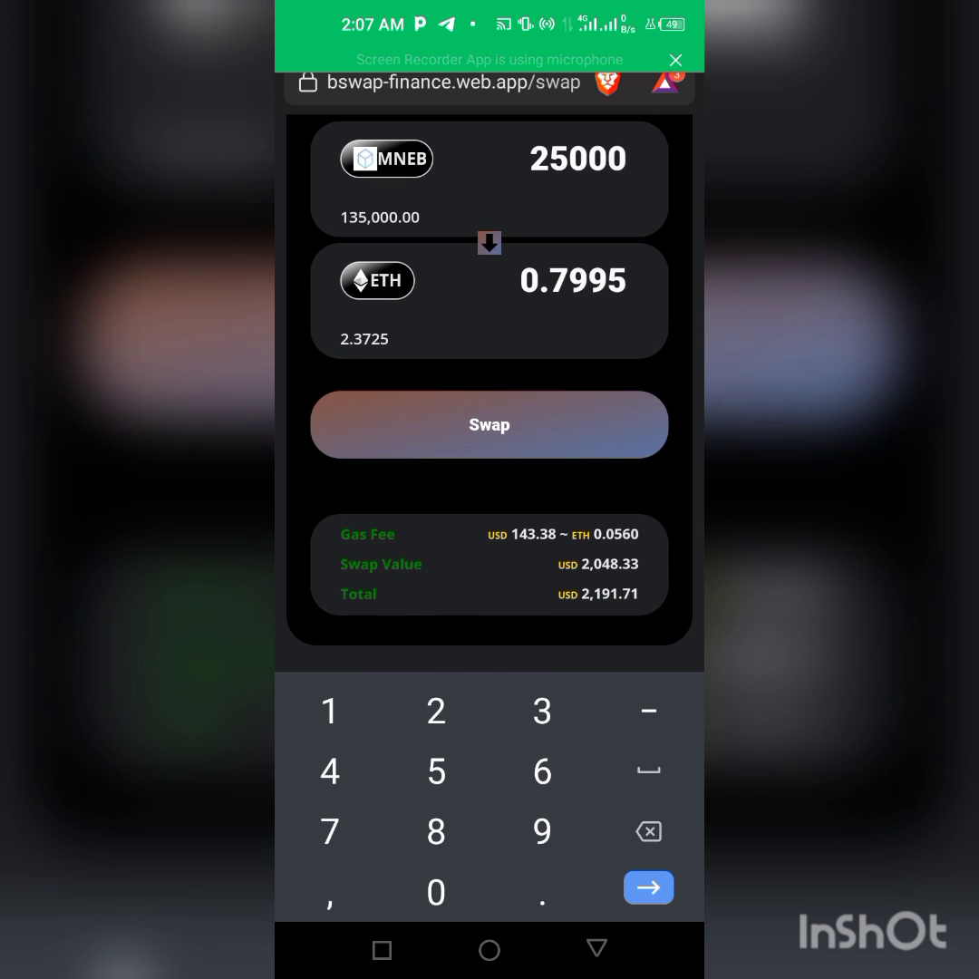
{"action": "left_click", "coordinate": [489, 424]}
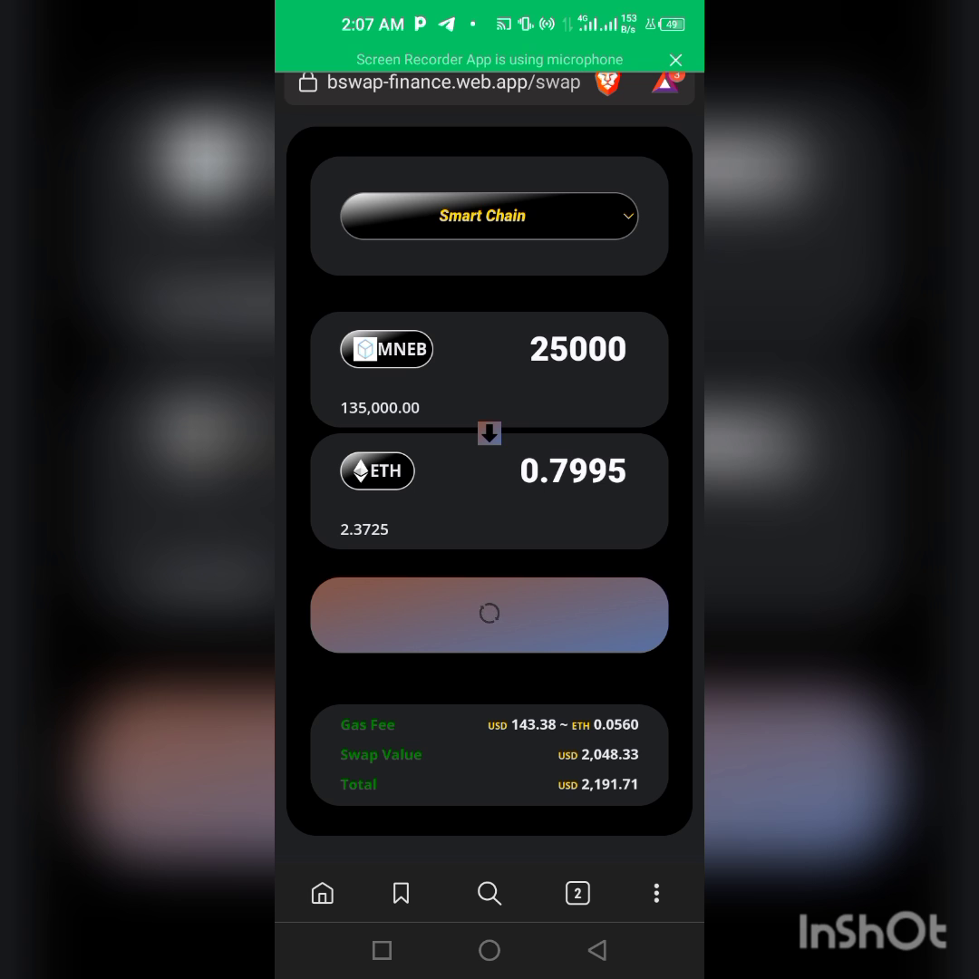
Step: Let the swap finish and close the 'Transaction successful' notice
{"action": "left_click", "coordinate": [489, 614]}
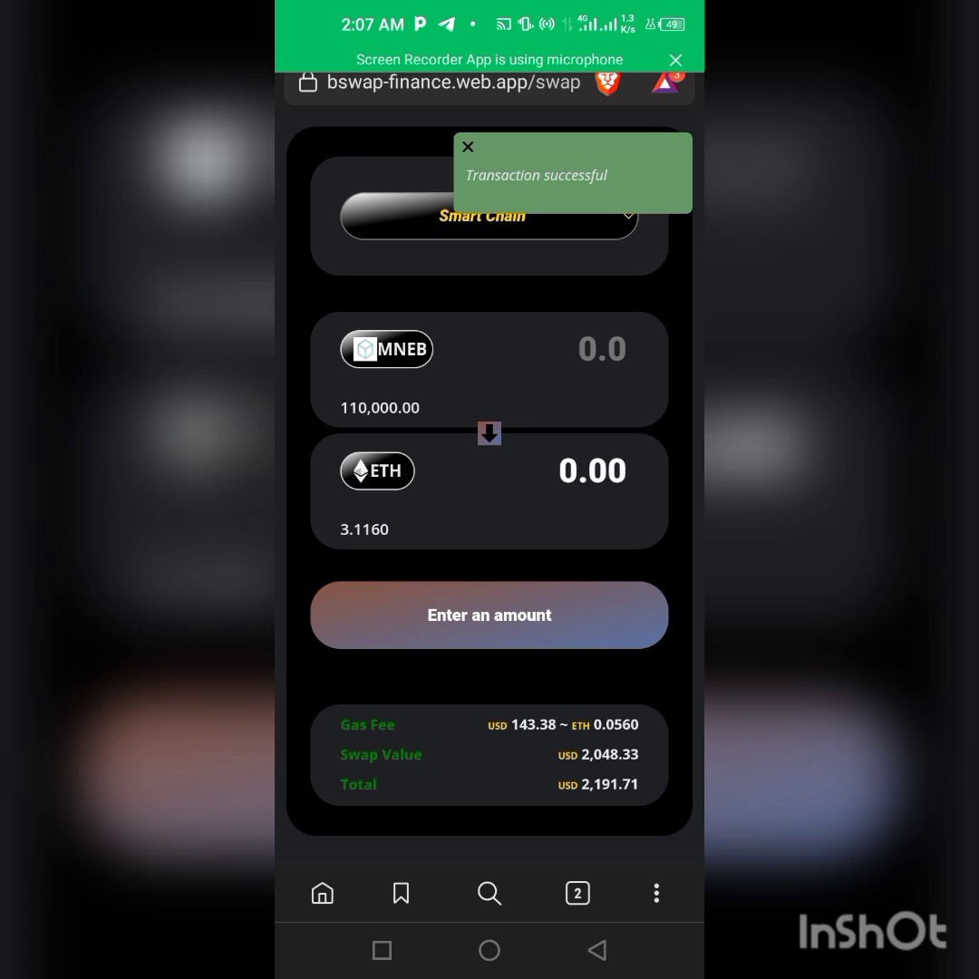
{"action": "left_click", "coordinate": [467, 147]}
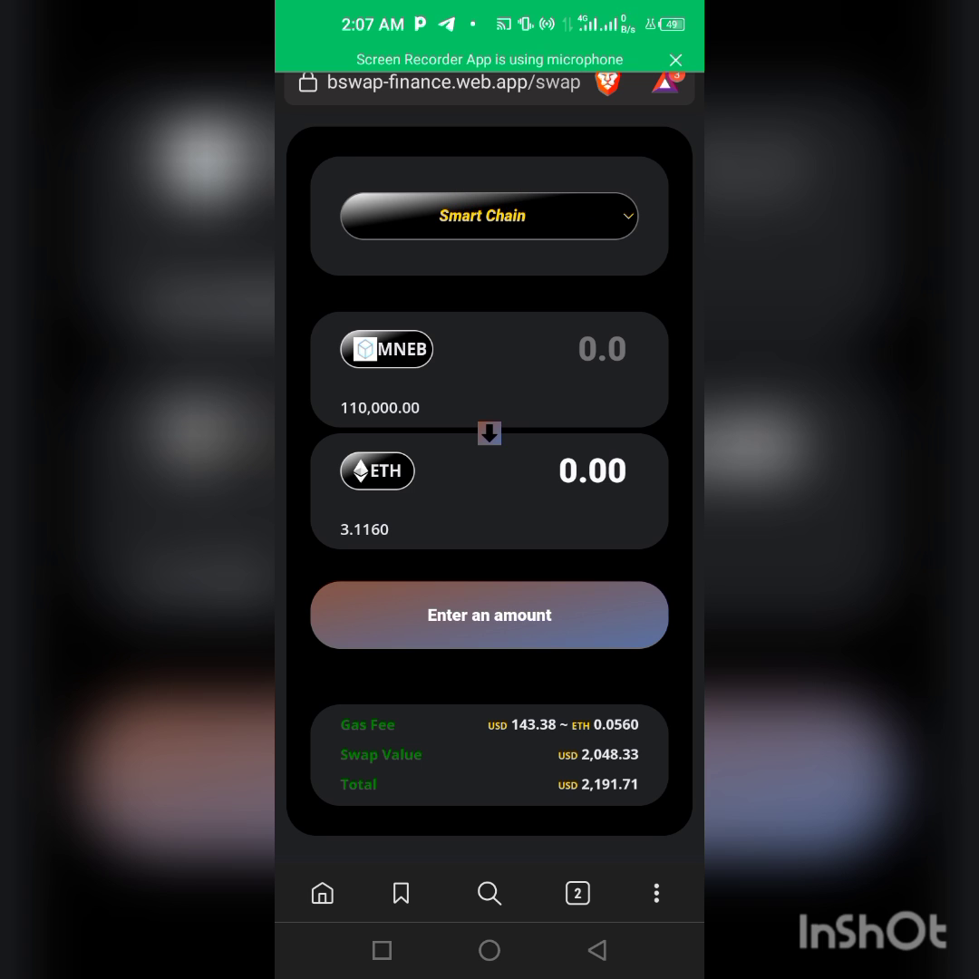